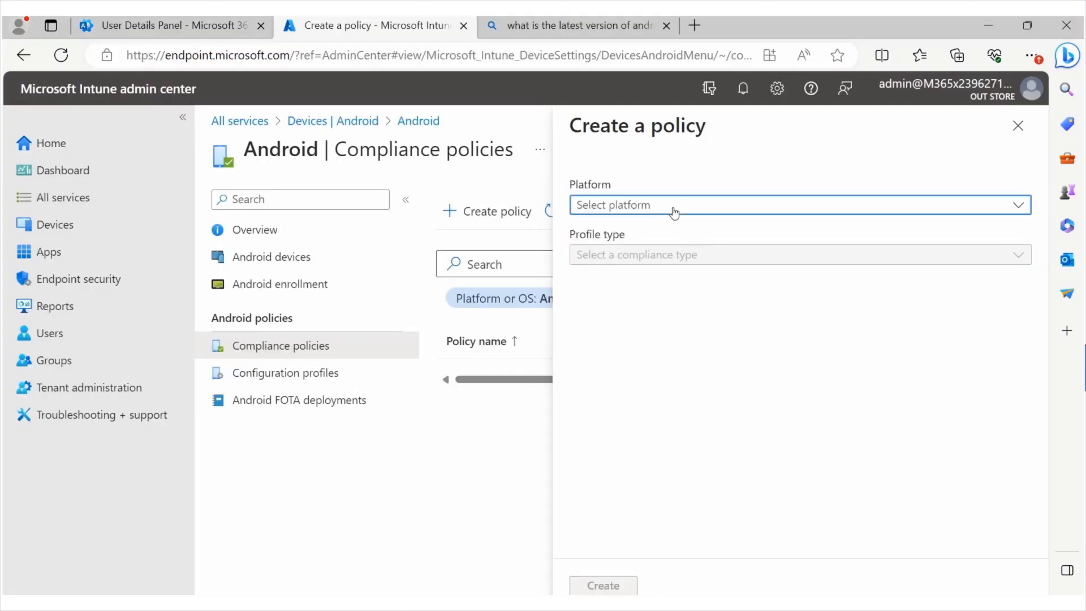
Pick the compliance policy platform, open Endpoint Manager, and show the Windows enrollment options.
click(796, 205)
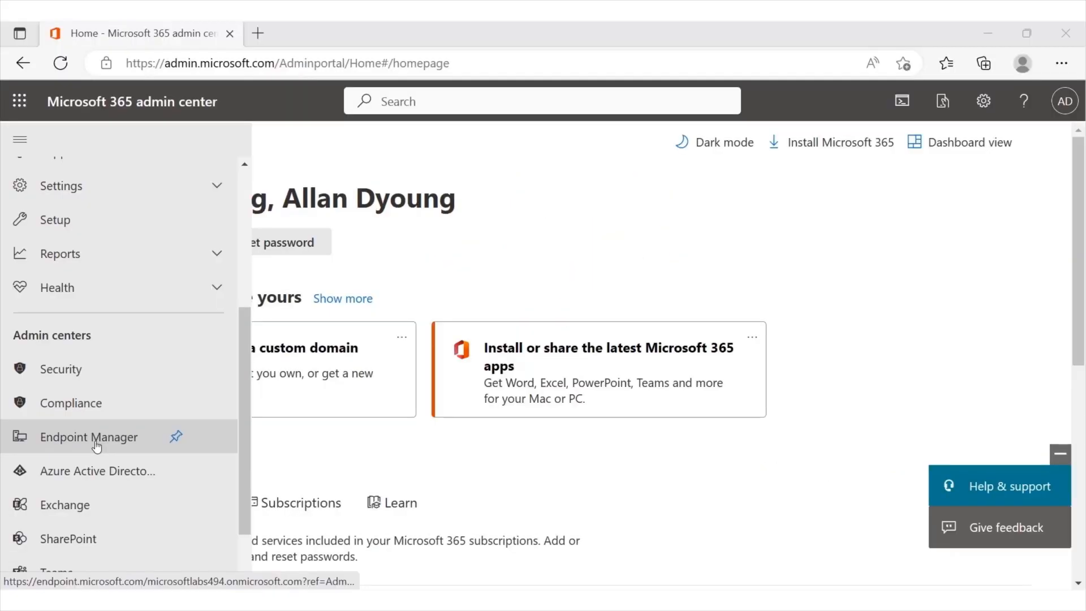
click(88, 437)
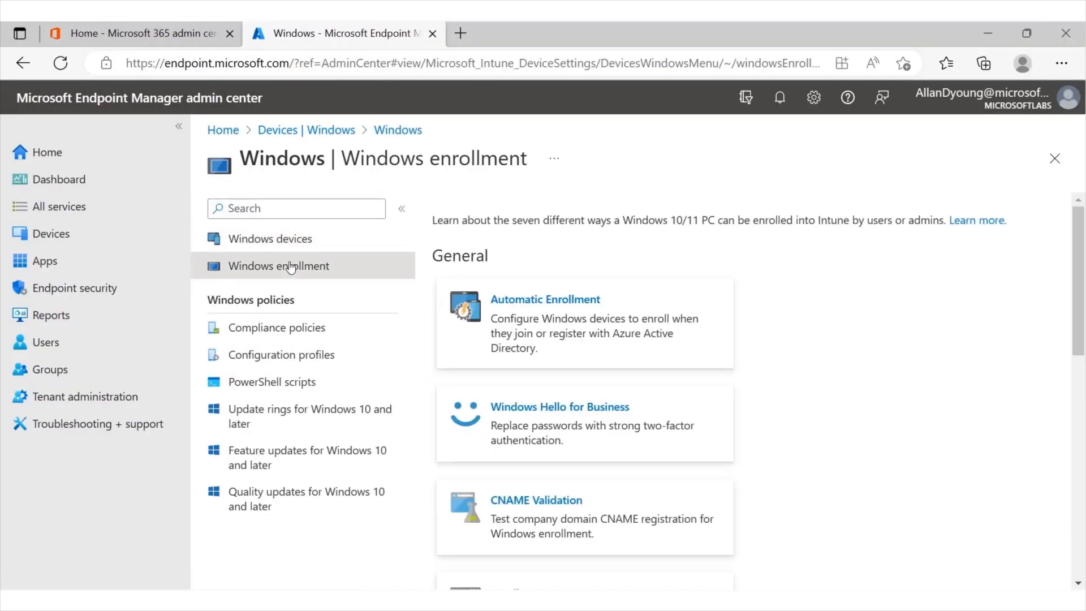
click(138, 33)
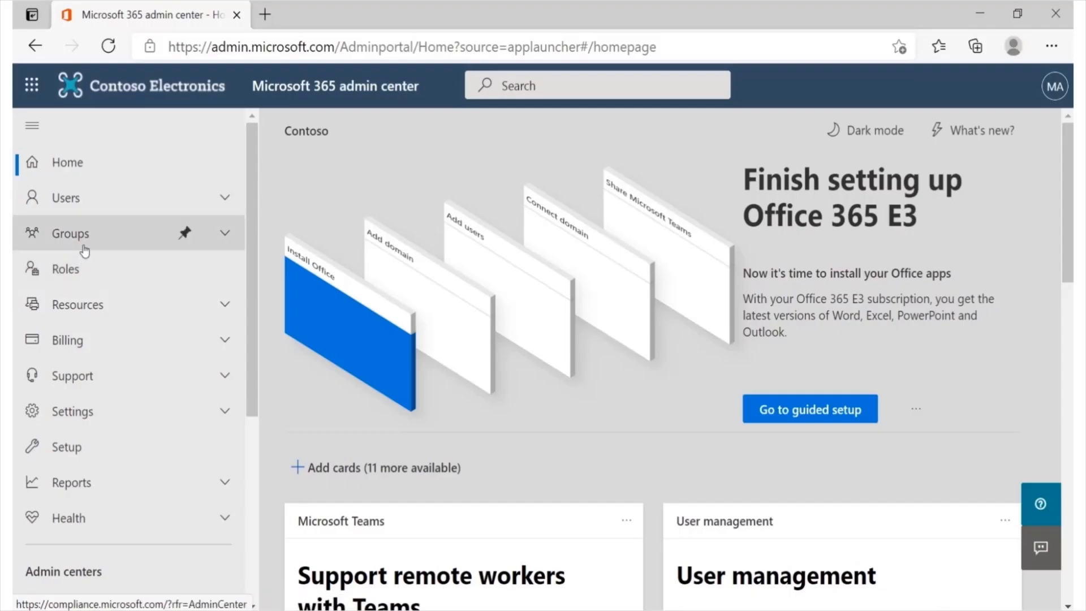
scroll(down, 3)
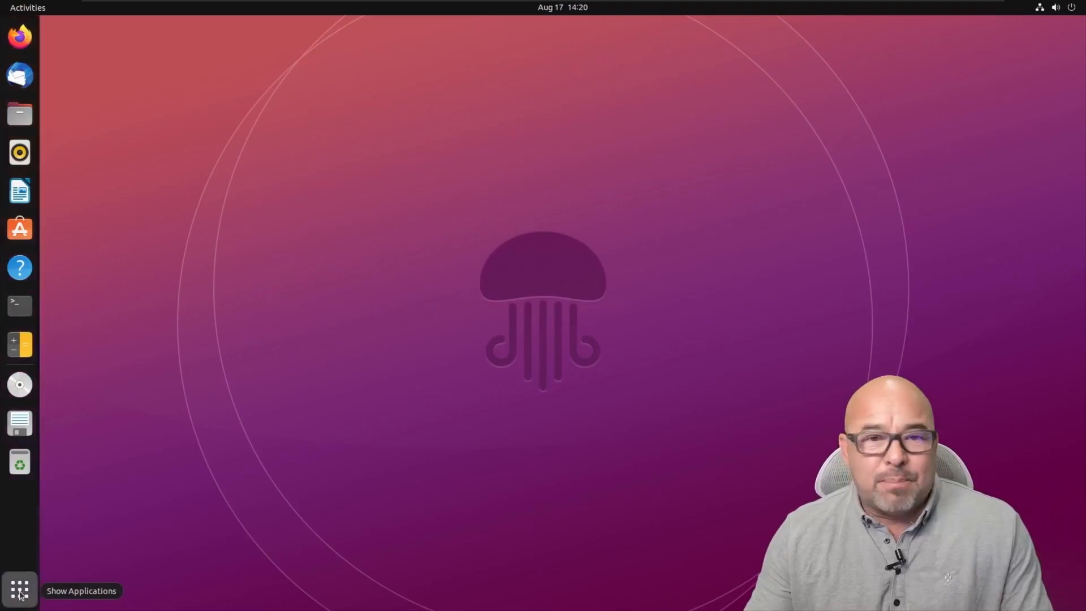
View chsh --help, then the chsh man page down to the -s, --shell option, and quit.
click(19, 589)
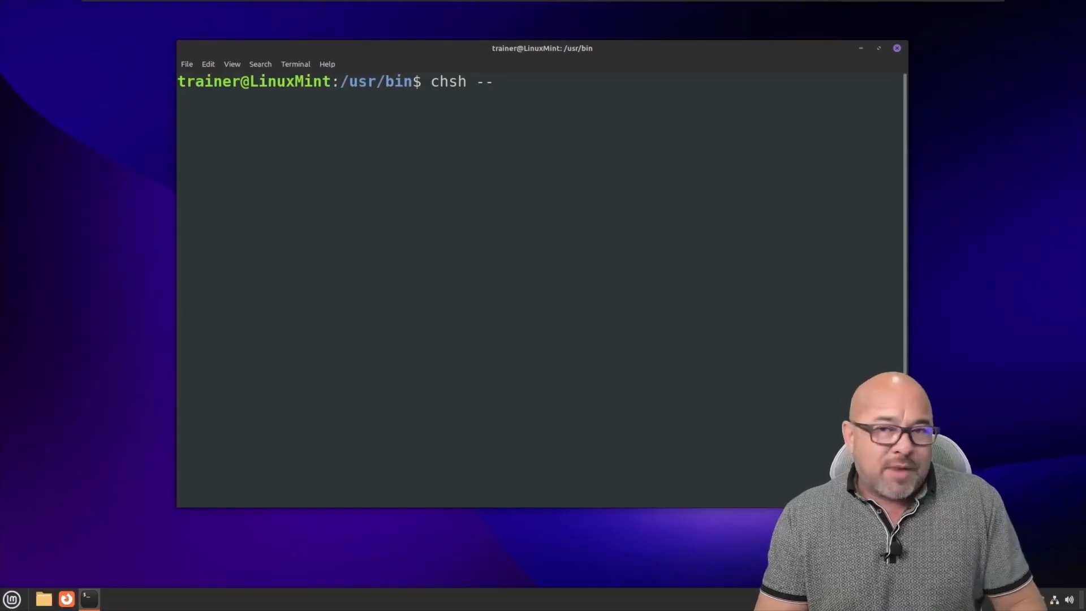
text(hel)
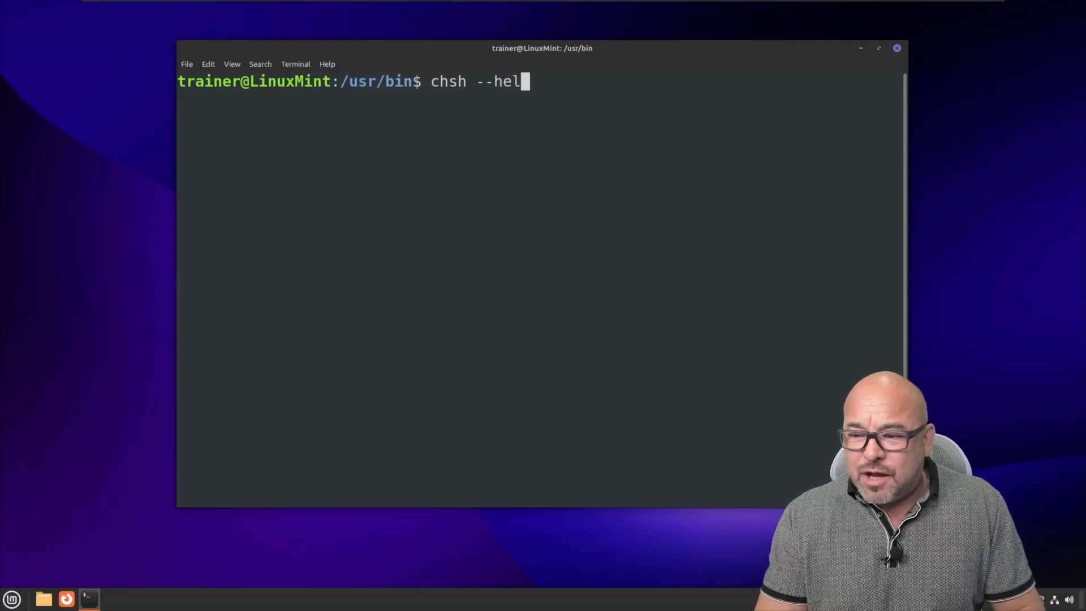
key(Return)
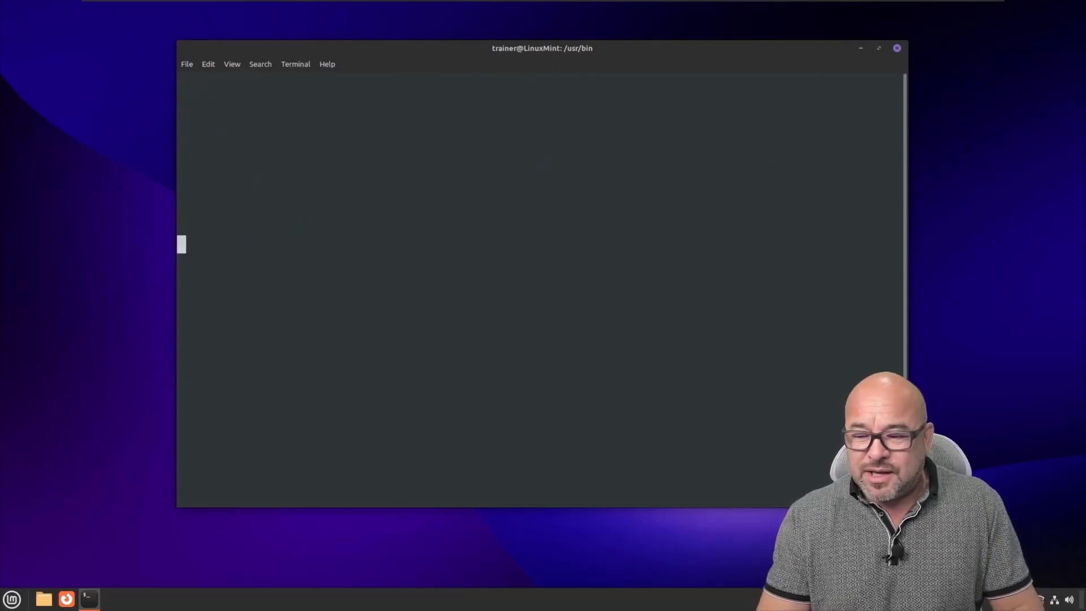
text(man chsh)
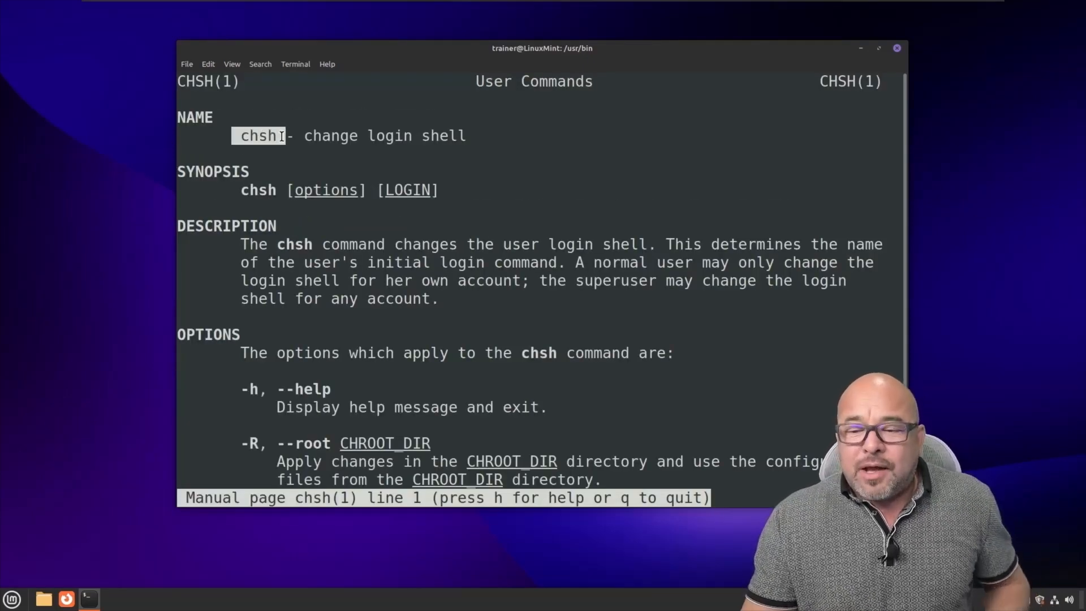
scroll(down, 3)
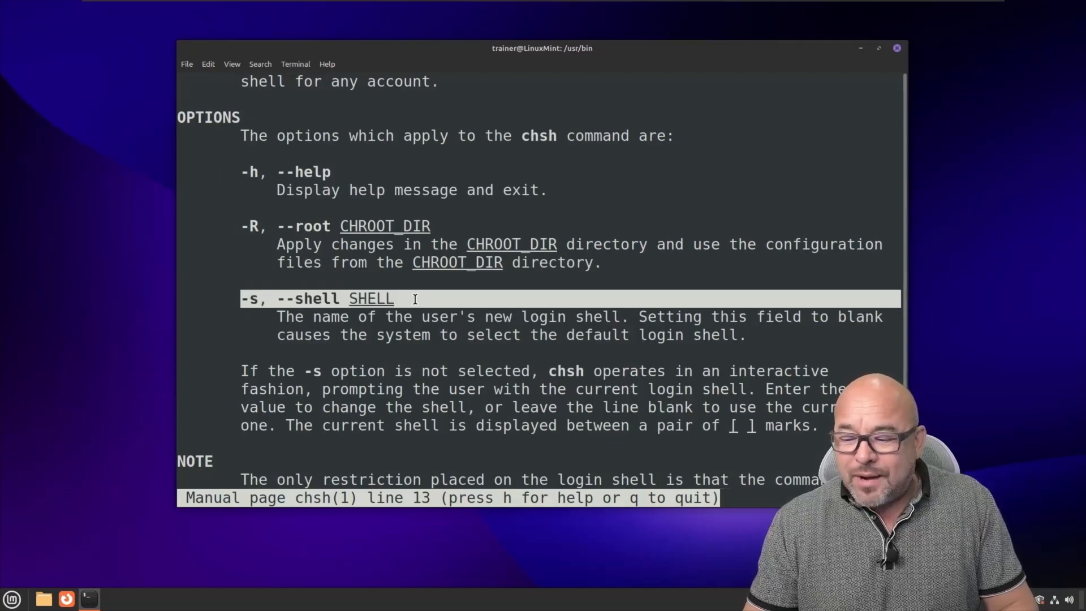
key(q)
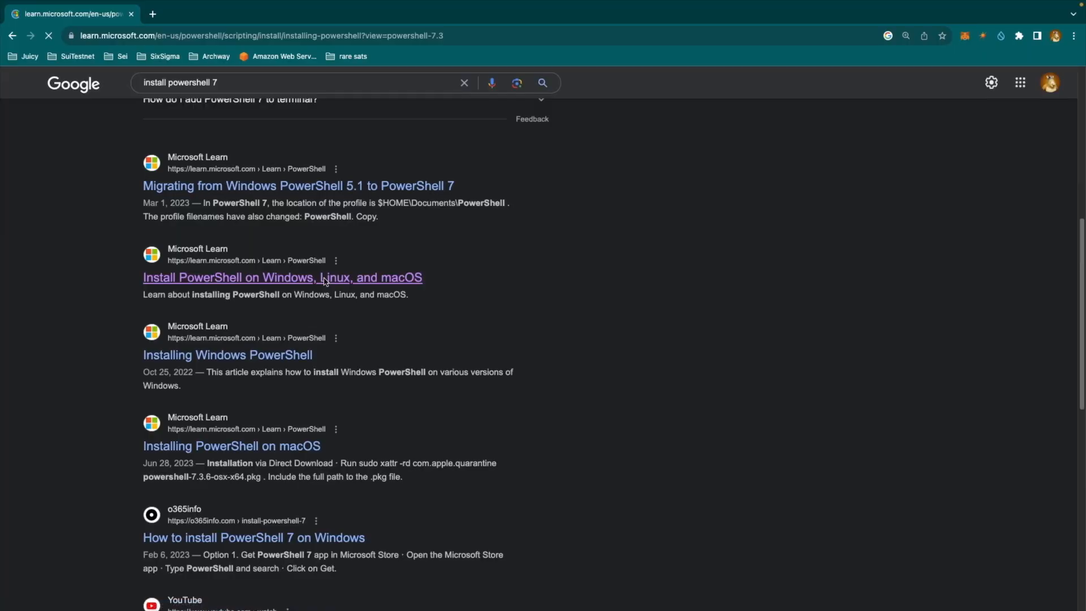
Search 'virtual', open Virtual networks, start a new network and choose its resource group.
click(282, 277)
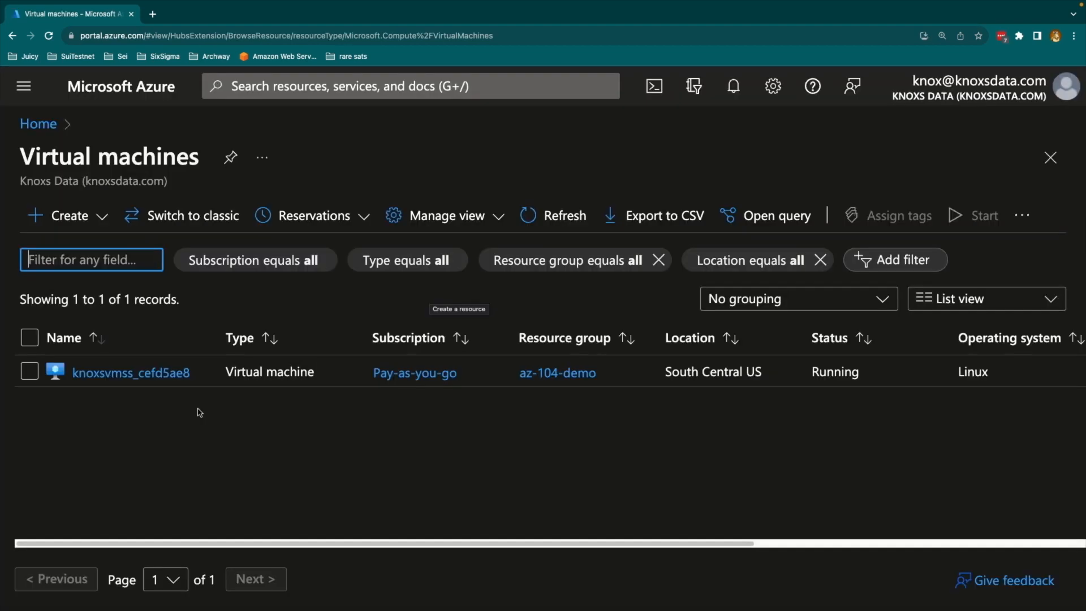
text(virtual)
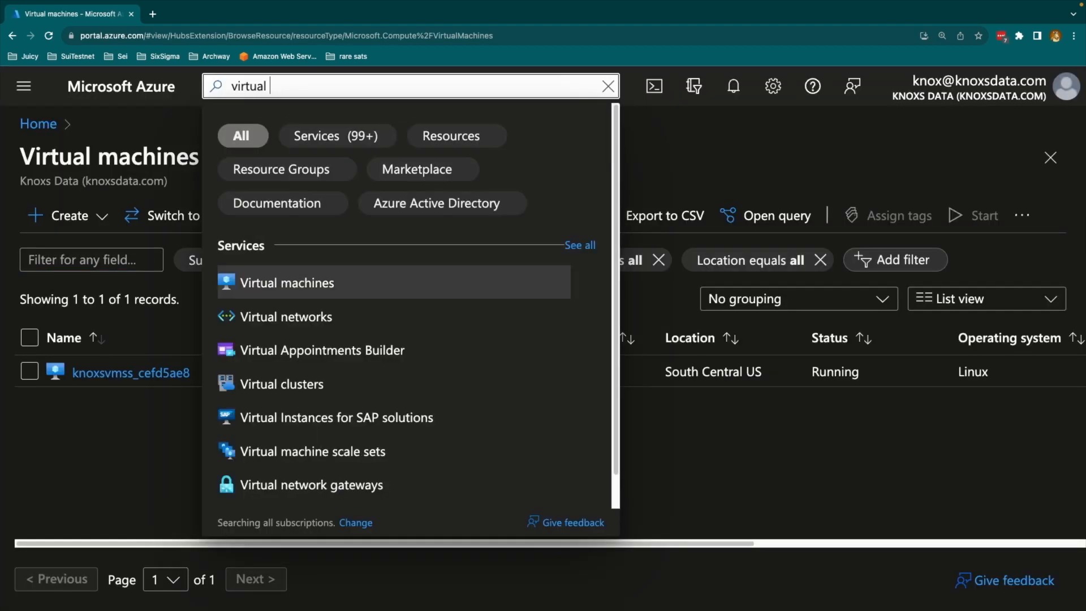
click(285, 317)
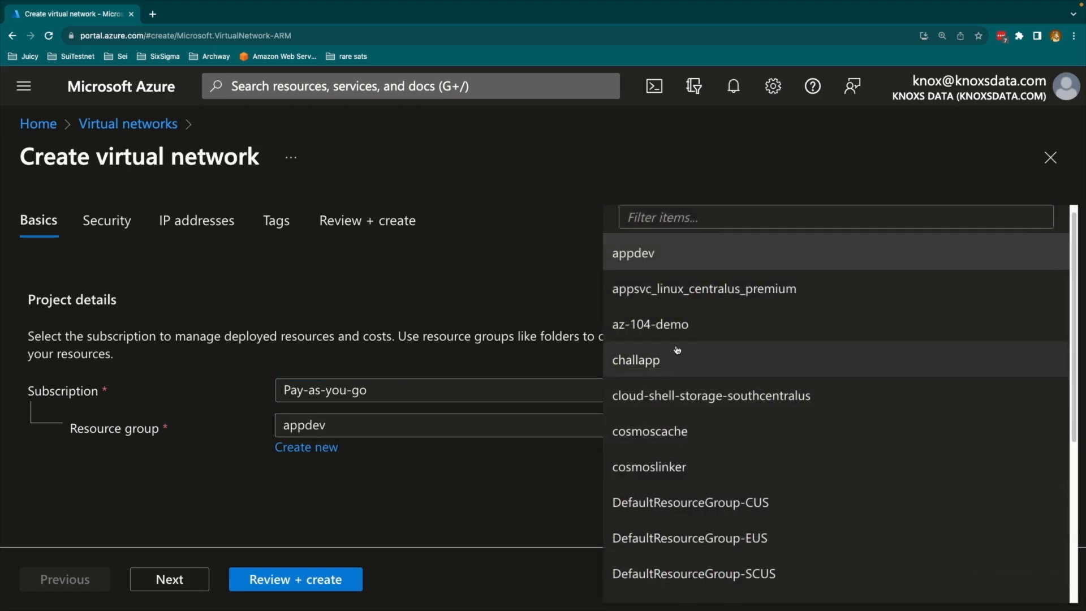
click(196, 220)
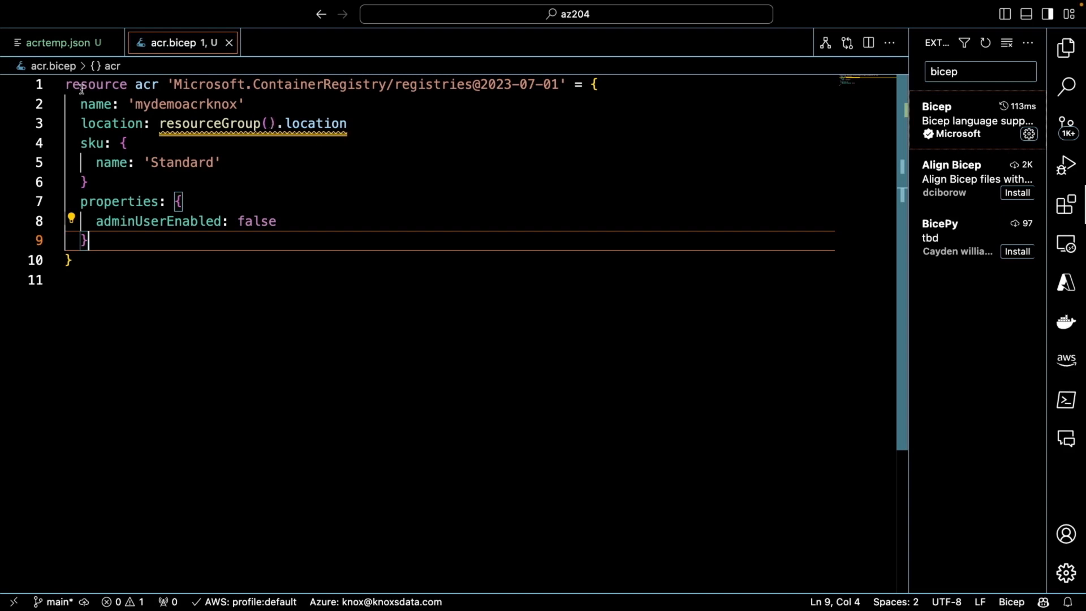
Enter the Bicep line param acrName string = 'mydemoacrknox' in the template.
text(param acrName string = 'mydemoacrknox')
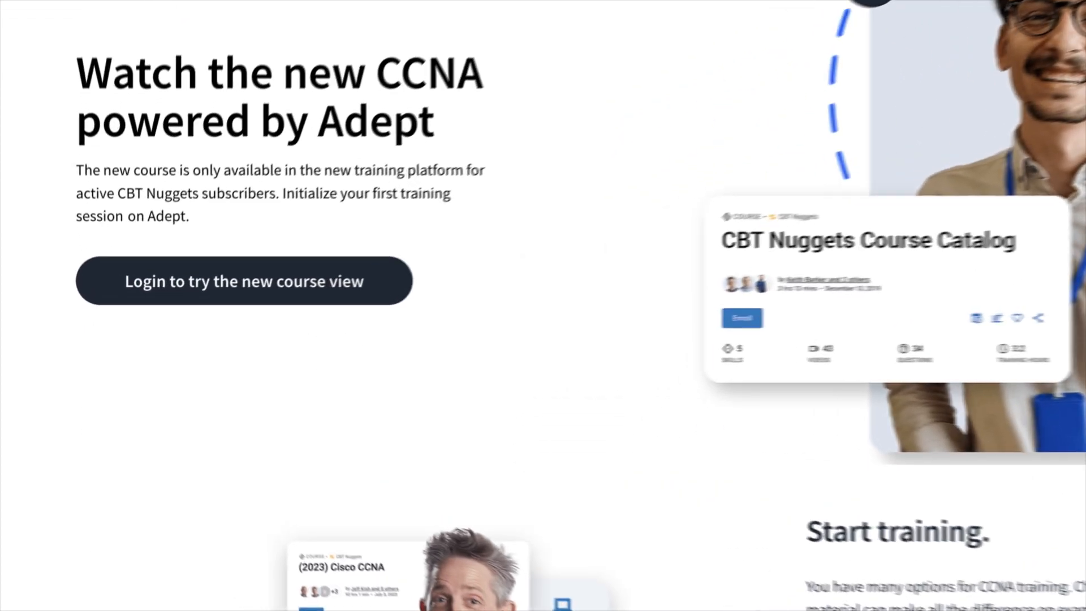
click(244, 280)
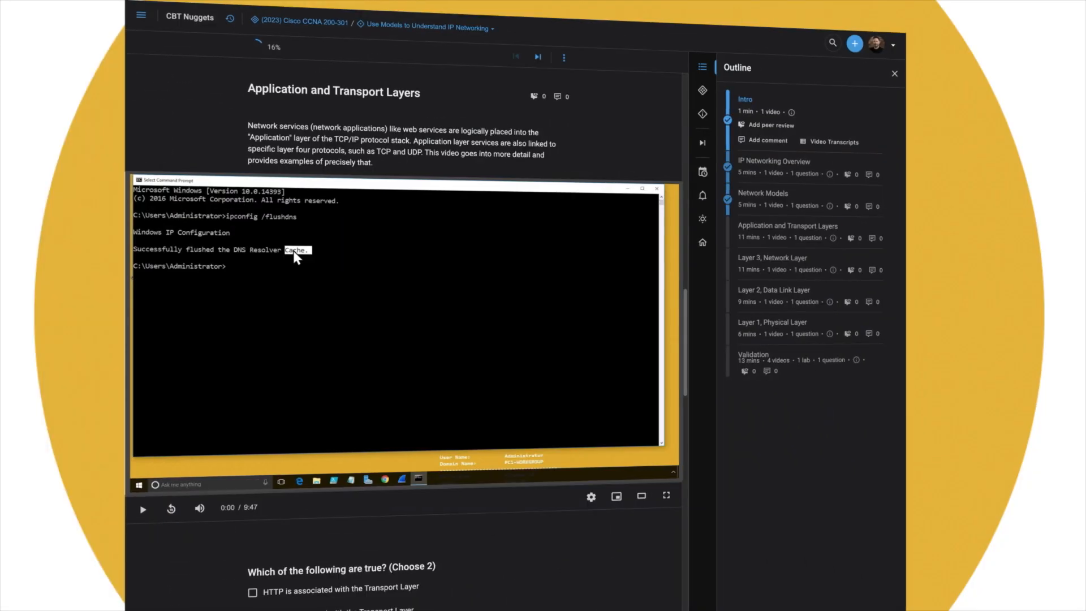